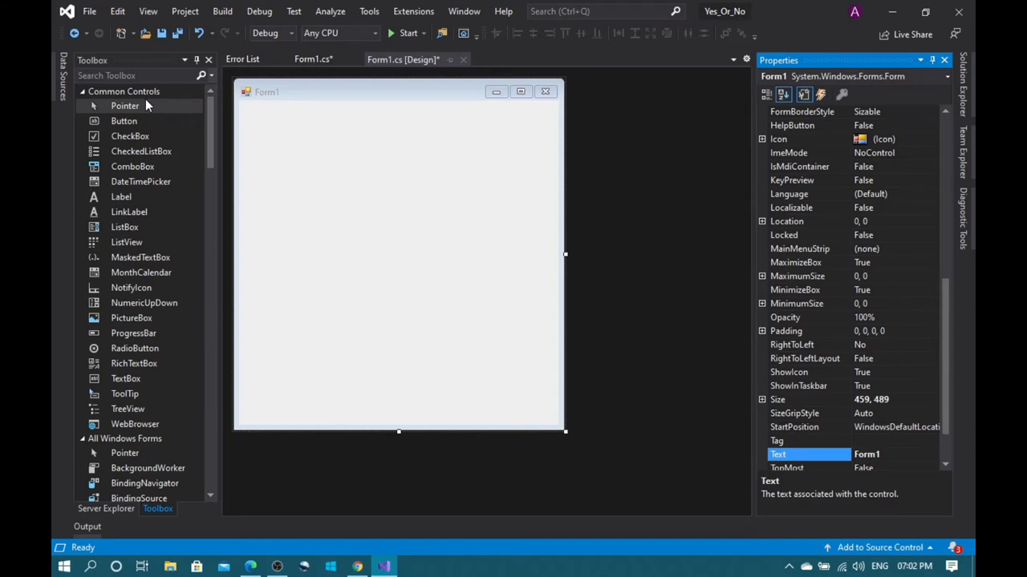
mouse_move(124, 122)
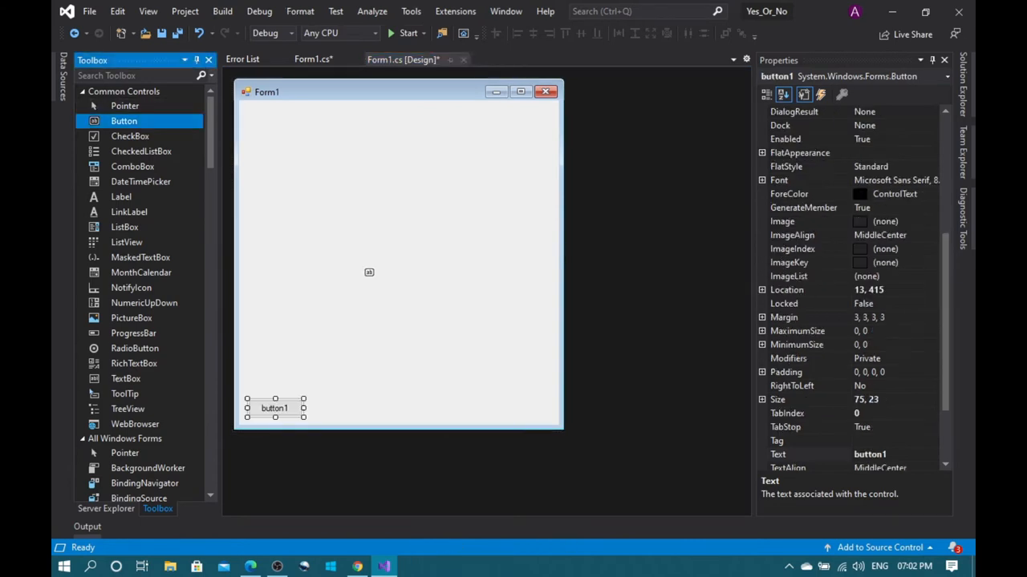
Place a second button at the form's bottom-right, then search the Toolbox for 'la'
click(398, 252)
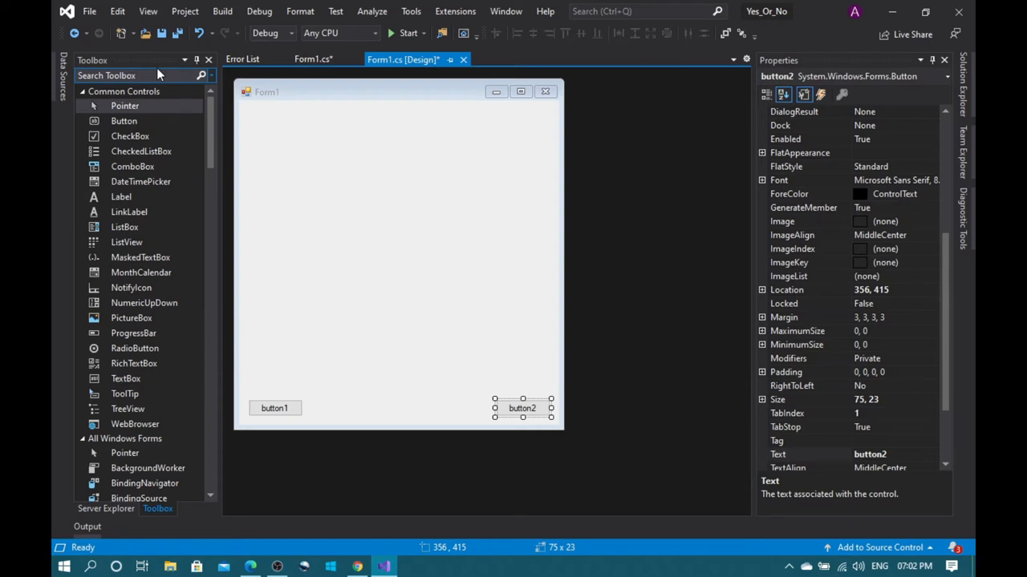
text(lab)
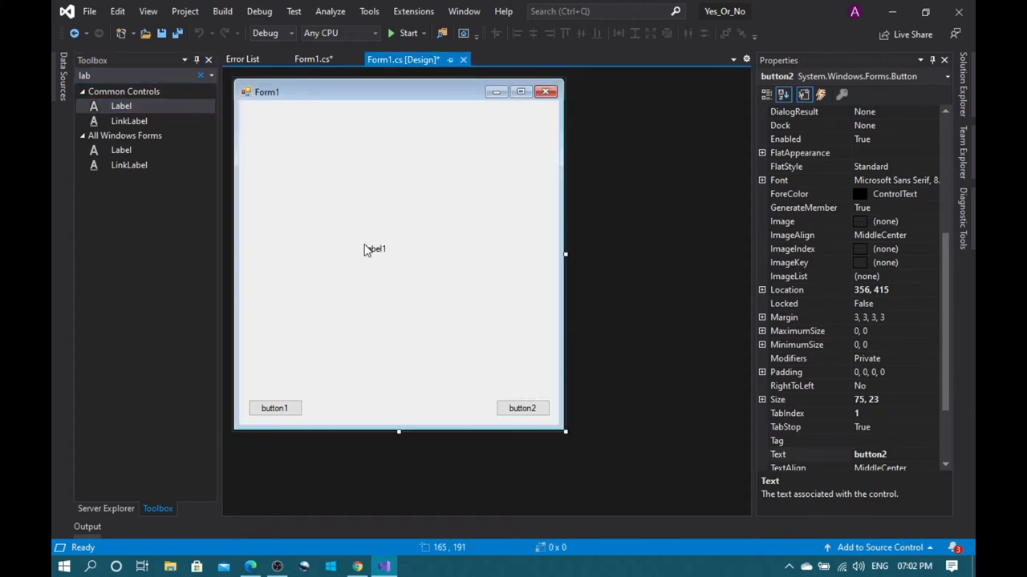
Place label1 near the middle of Form1 and confirm a much larger font size
click(375, 249)
text(1)
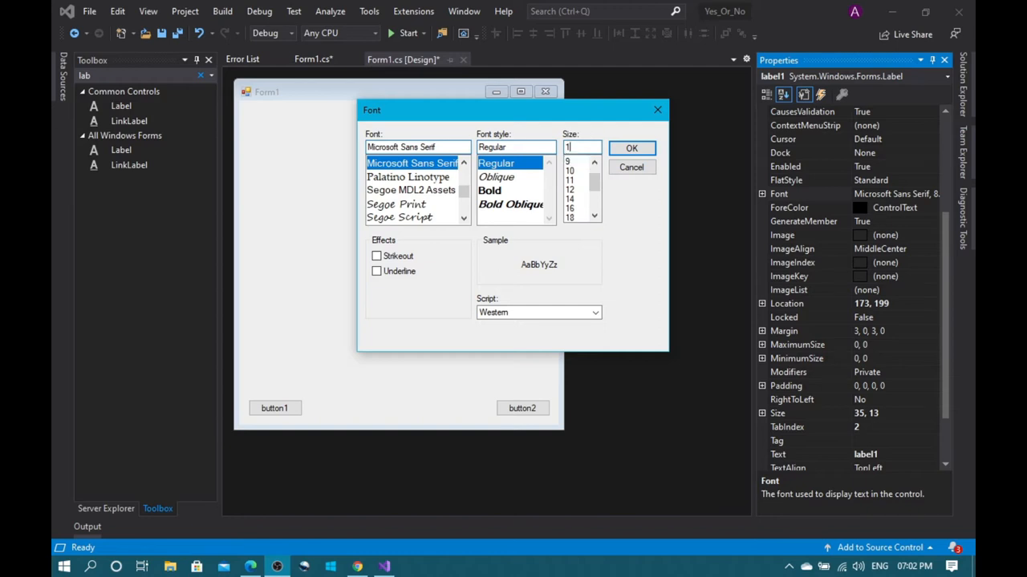
click(632, 148)
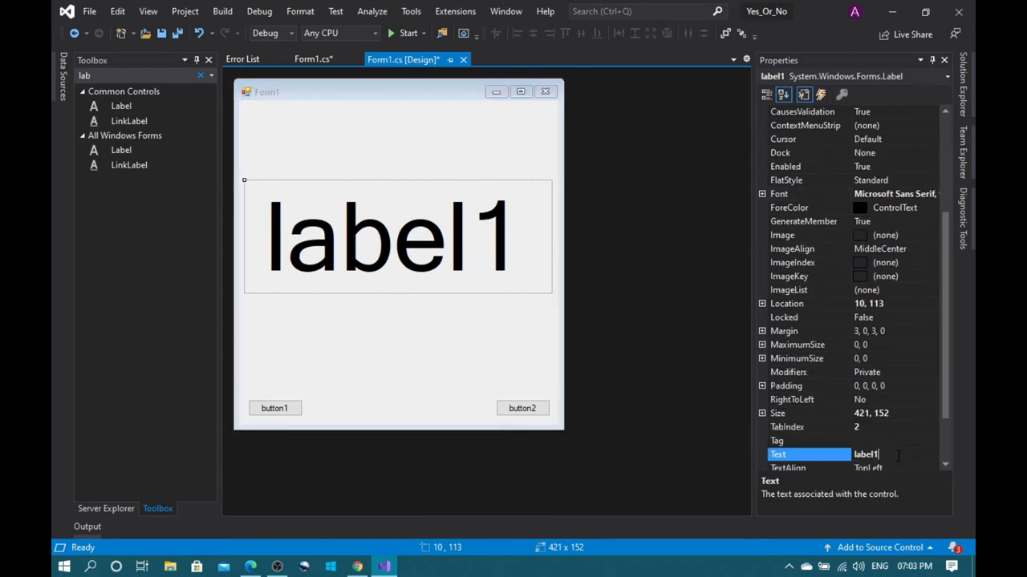
Set label1 Text to 'Yes', button1 Text to 'Yes', and start editing button2's caption
text(Yes)
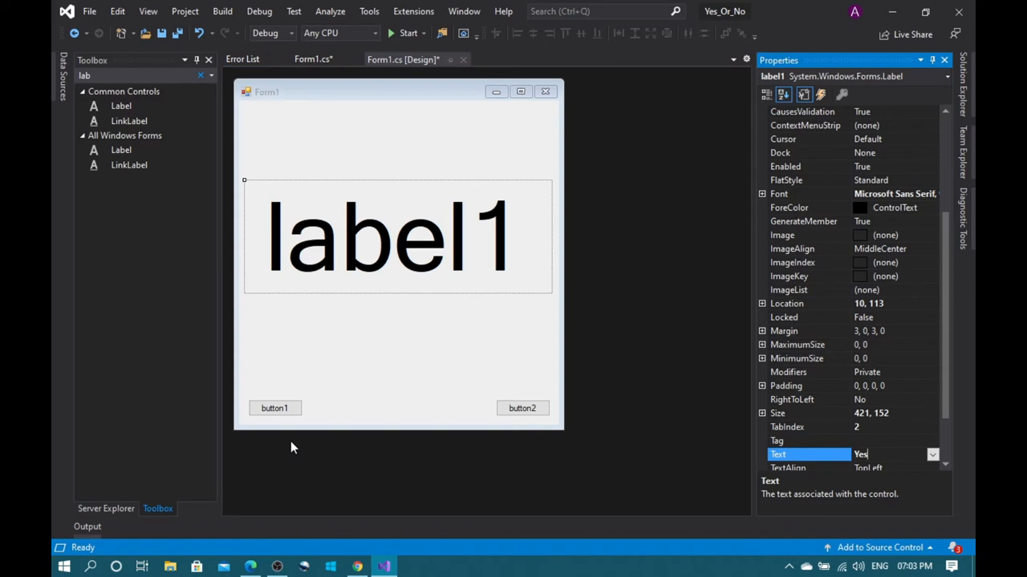
click(274, 408)
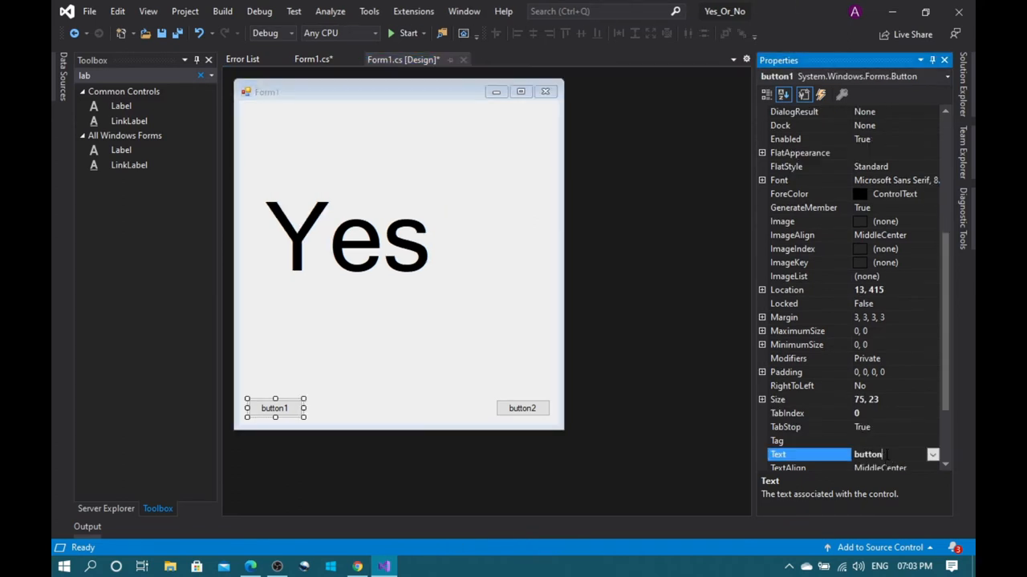
text(Y)
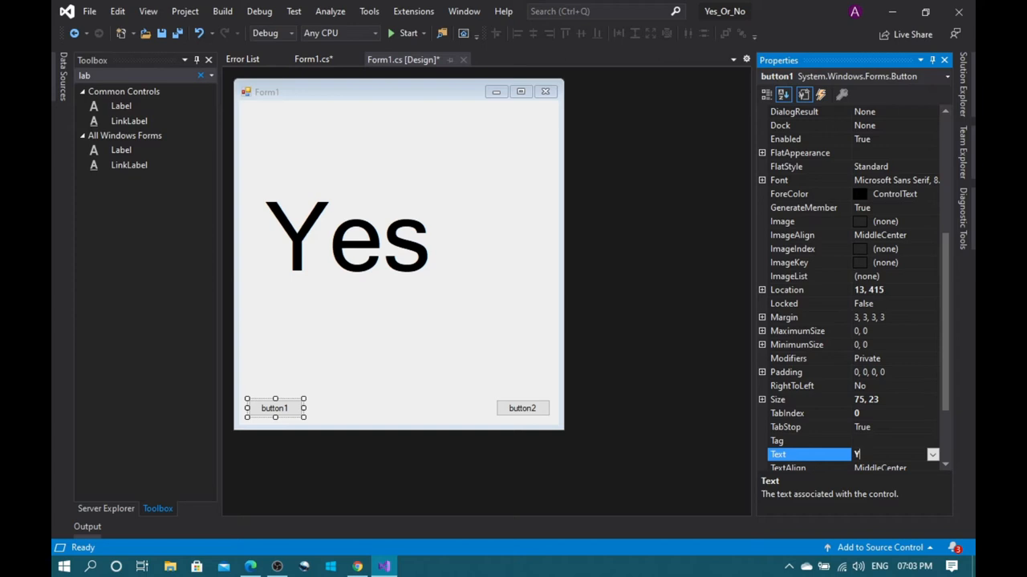
text(es)
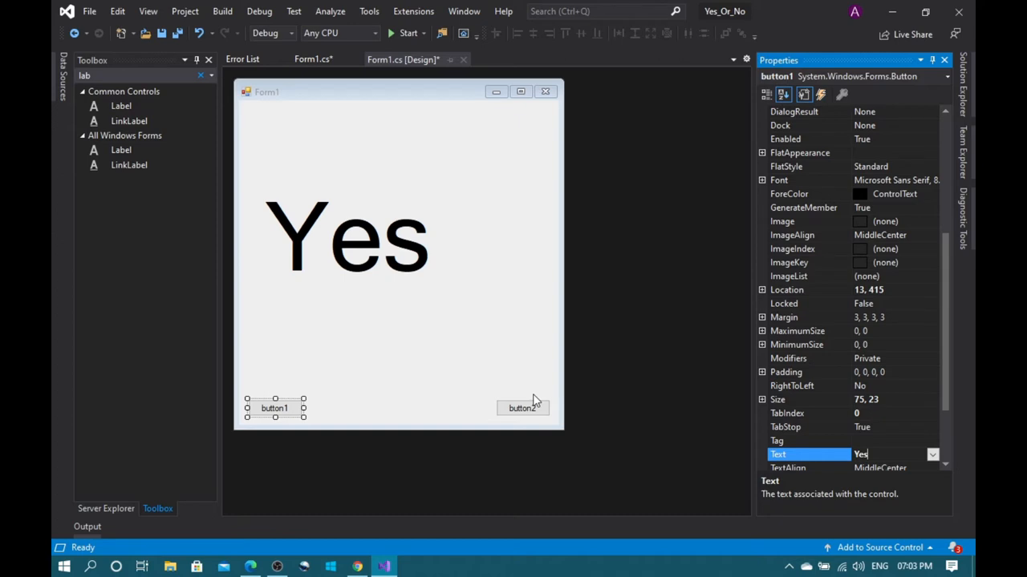
click(522, 408)
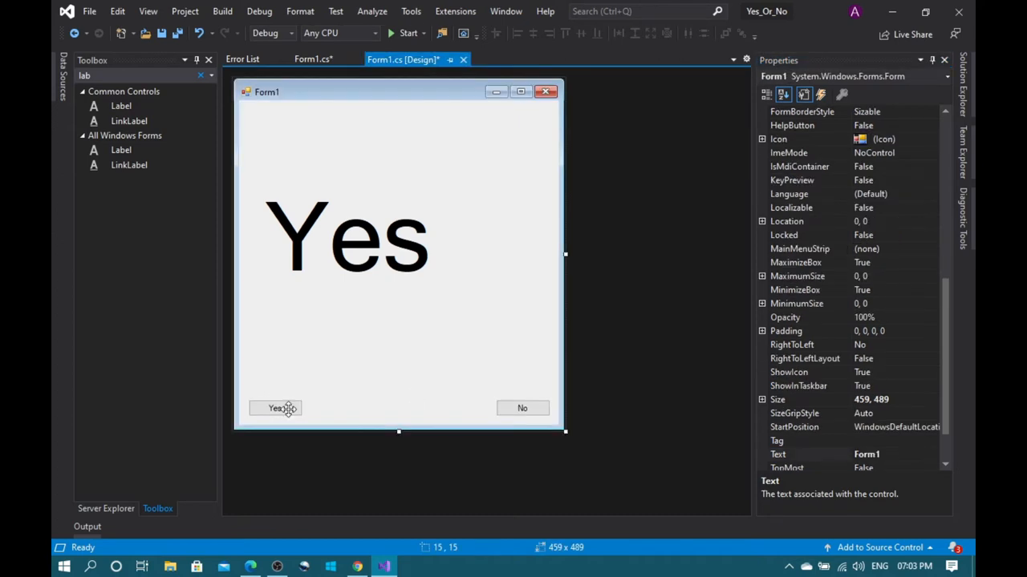
Generate button1's Click handler containing label1.Text = ("Yes");
click(275, 409)
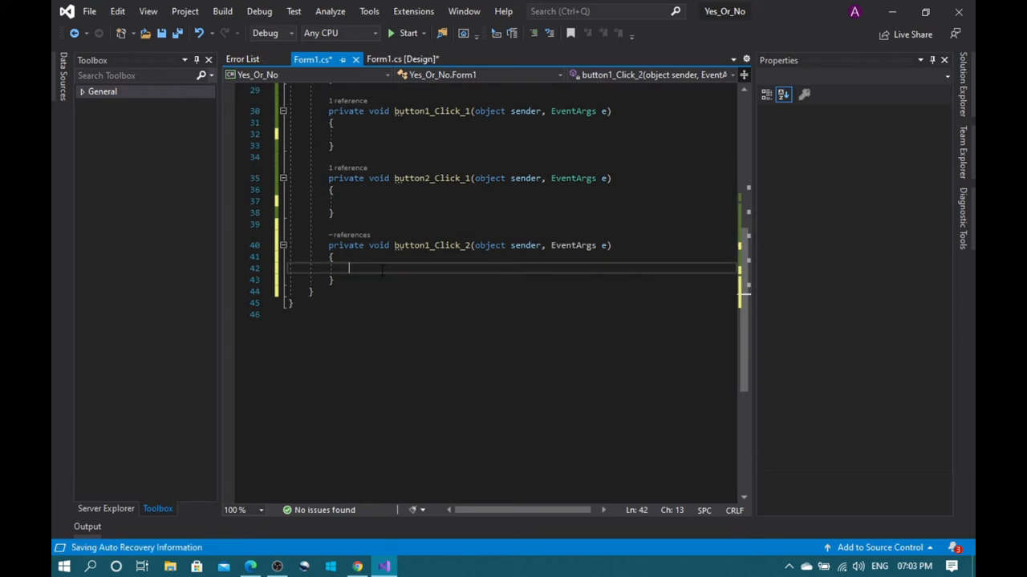
text(label1.T)
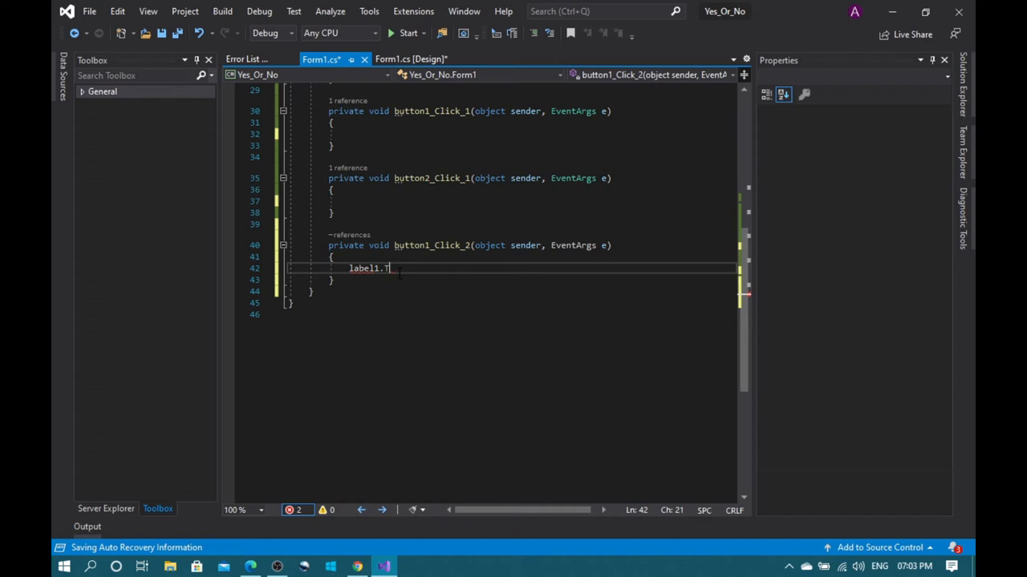
text(ext = ("")
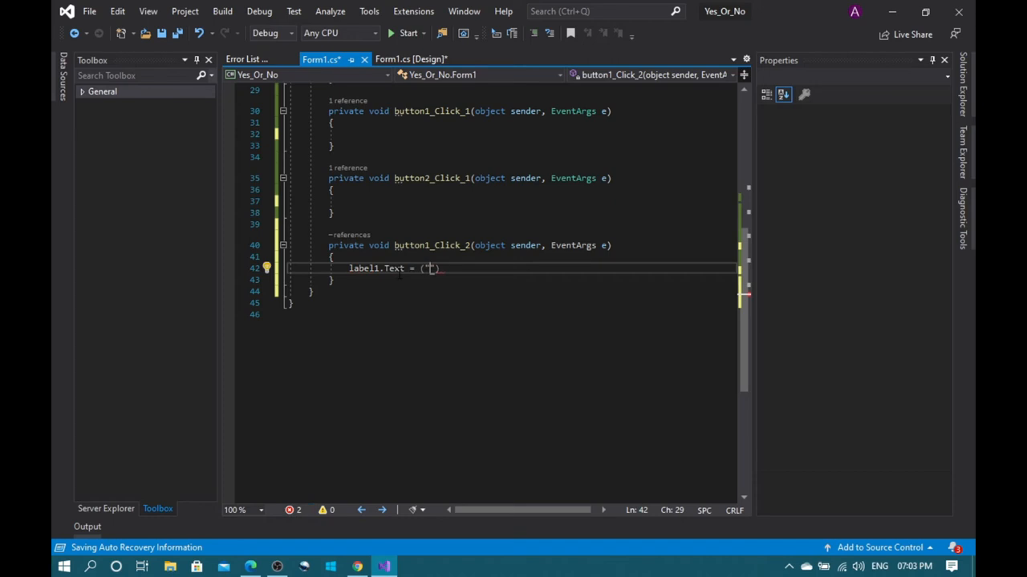
text(Yes)
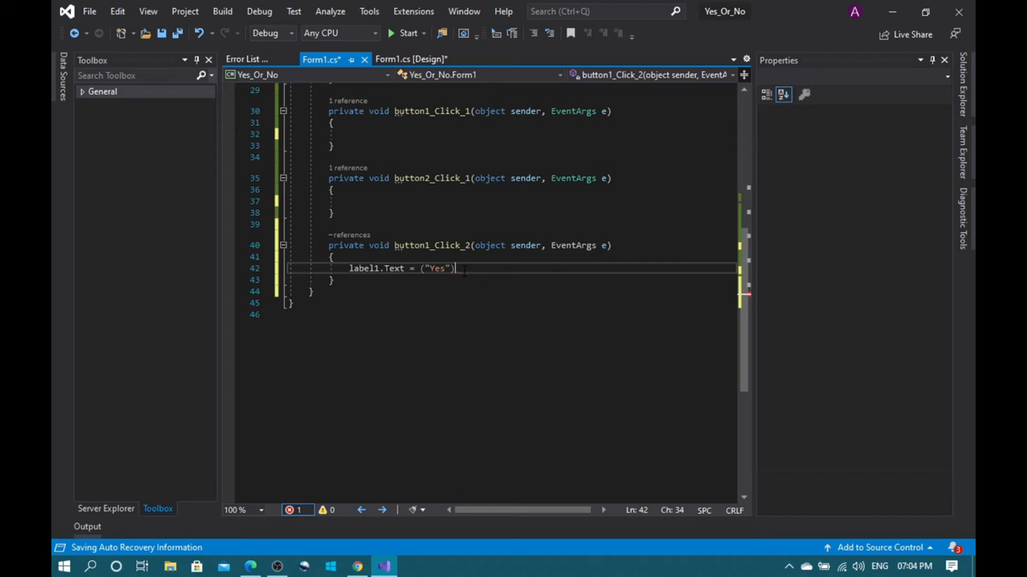
text(;)
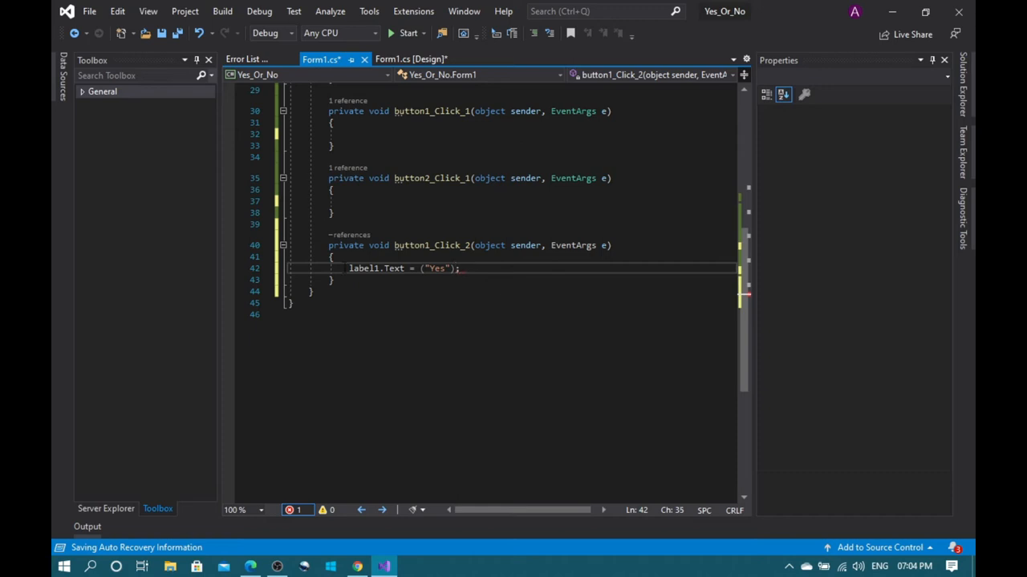
mouse_move(410, 59)
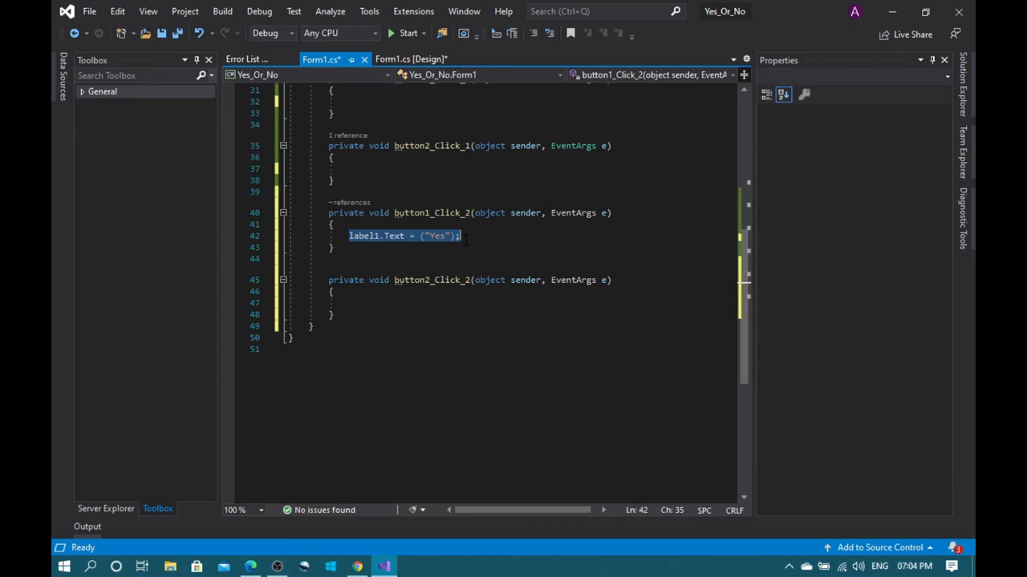
Enter label1.Text = ("No"); in button2's handler and start the app
text(label1.Text = (No");)
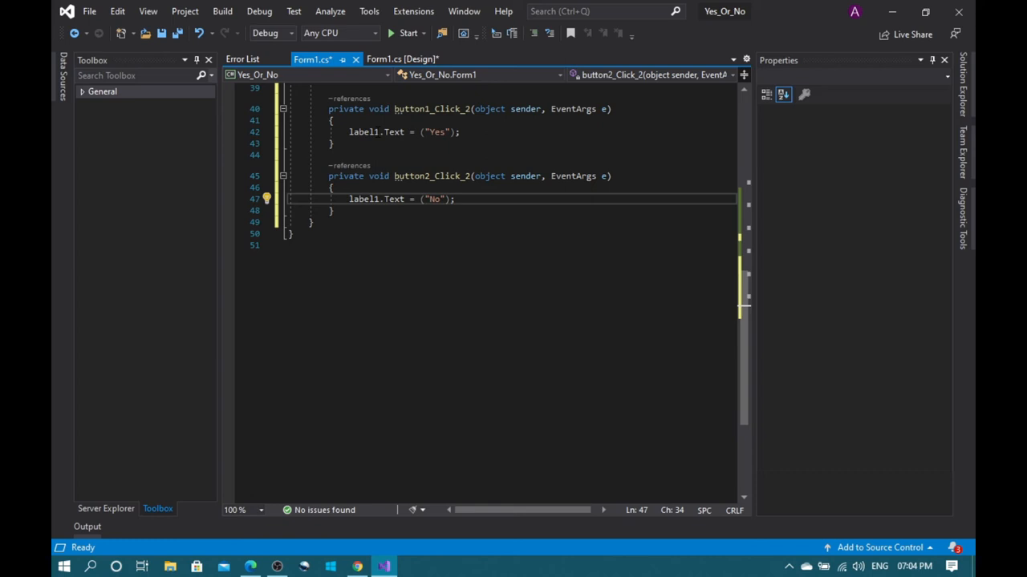
click(408, 33)
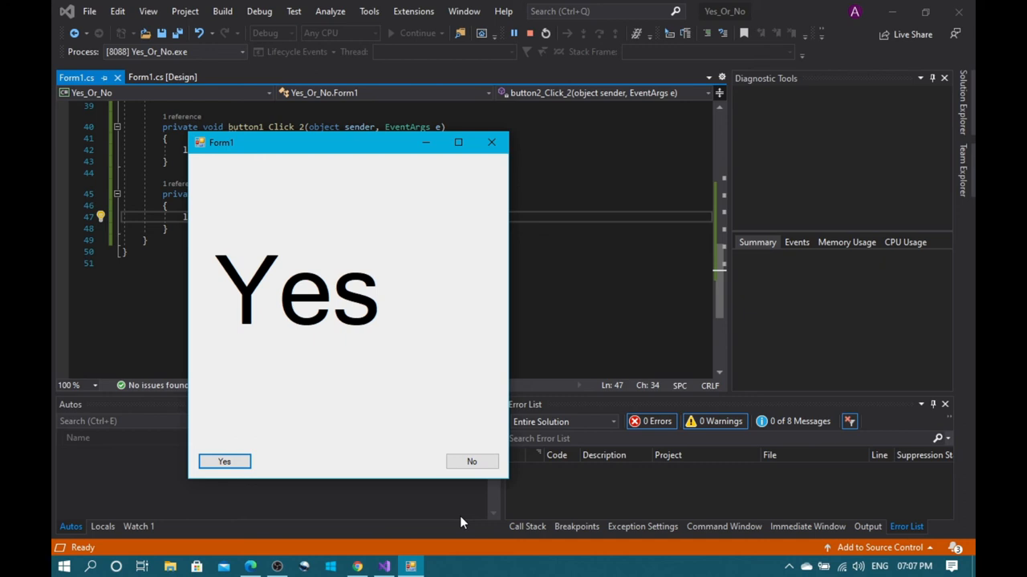
mouse_move(451, 479)
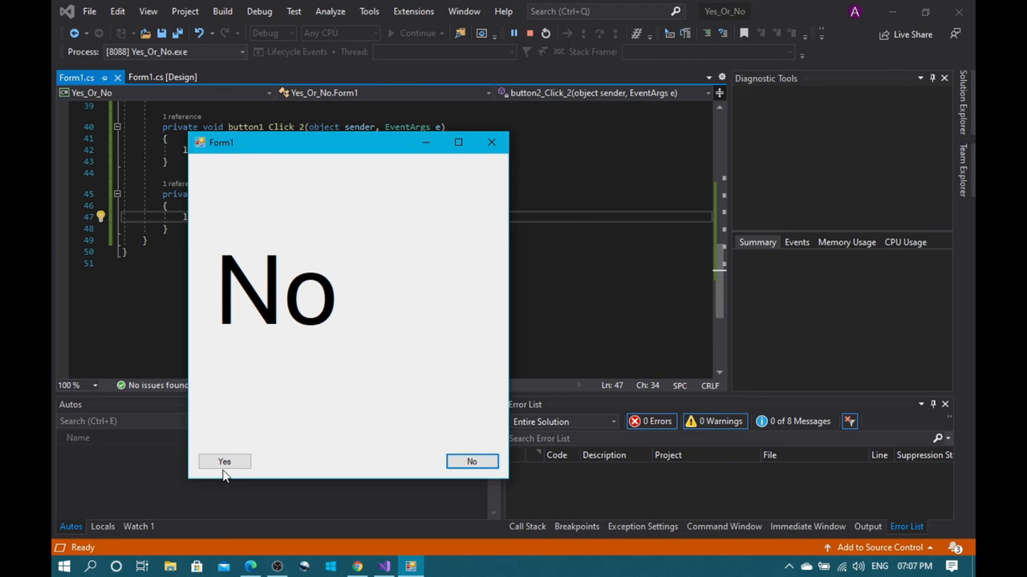
Click Yes in the running form to switch the label back to 'Yes'
click(223, 461)
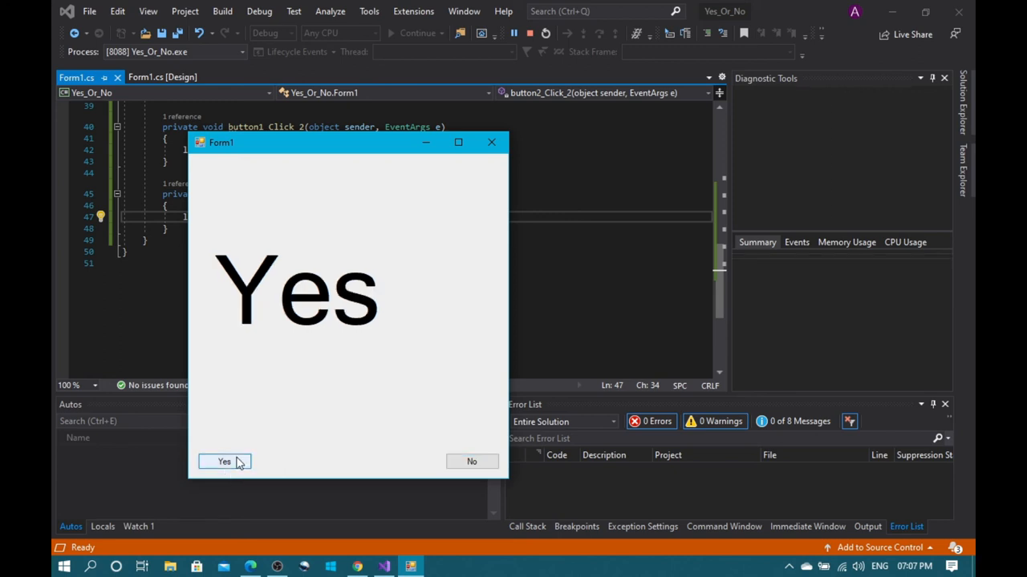